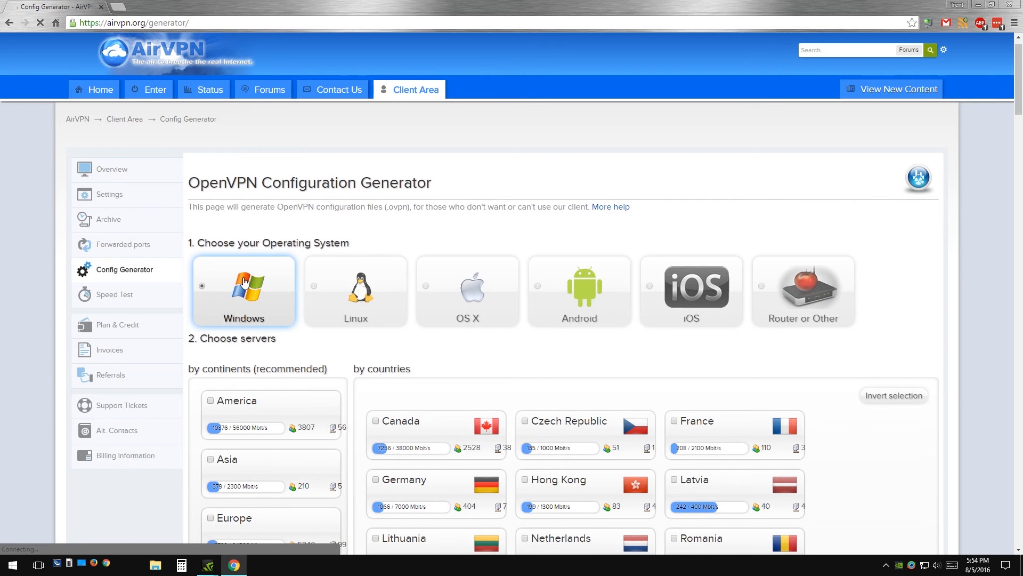
Generate Windows config files for Los Angeles server Sabik using SSL Tunnel port 443.
{"action": "scroll", "scroll_direction": "down", "scroll_amount": 3}
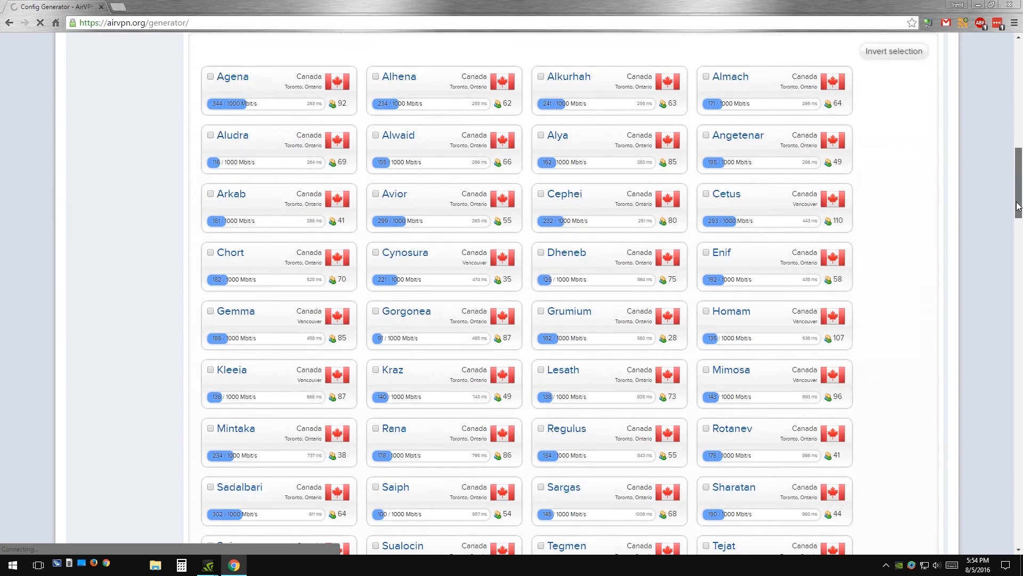
{"action": "scroll", "scroll_direction": "down", "scroll_amount": 3}
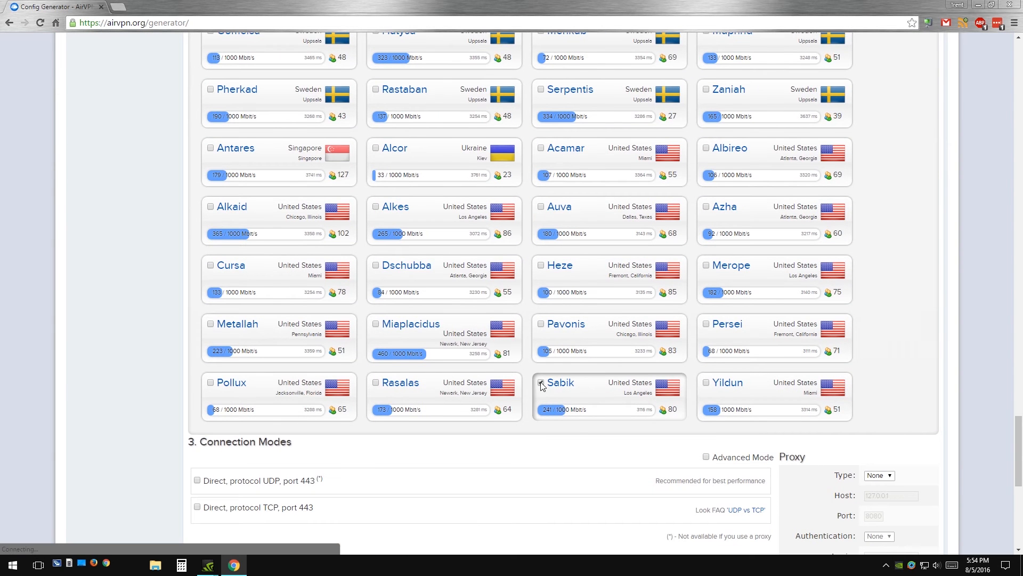
{"action": "left_click", "coordinate": [541, 384]}
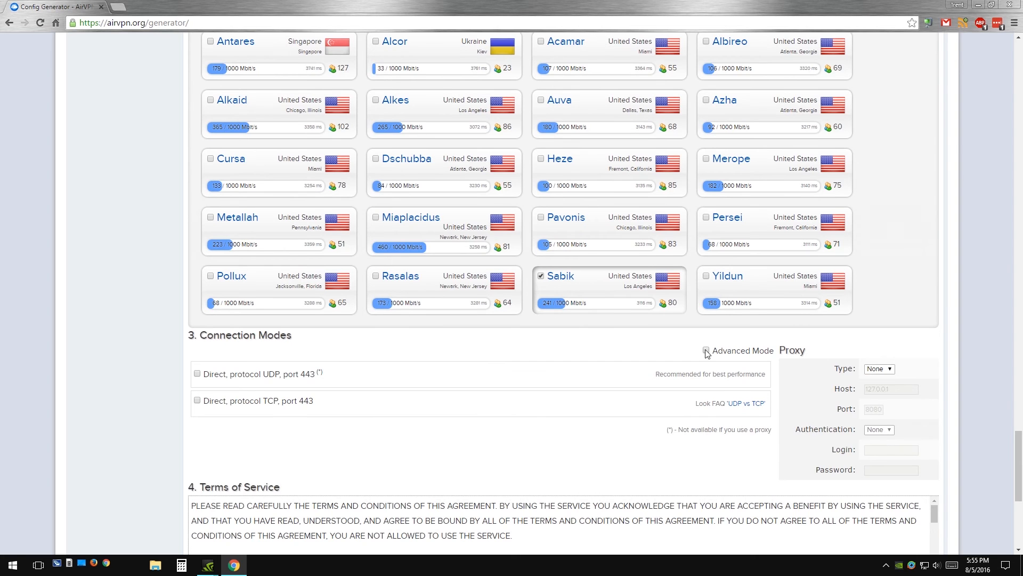
{"action": "left_click", "coordinate": [706, 350]}
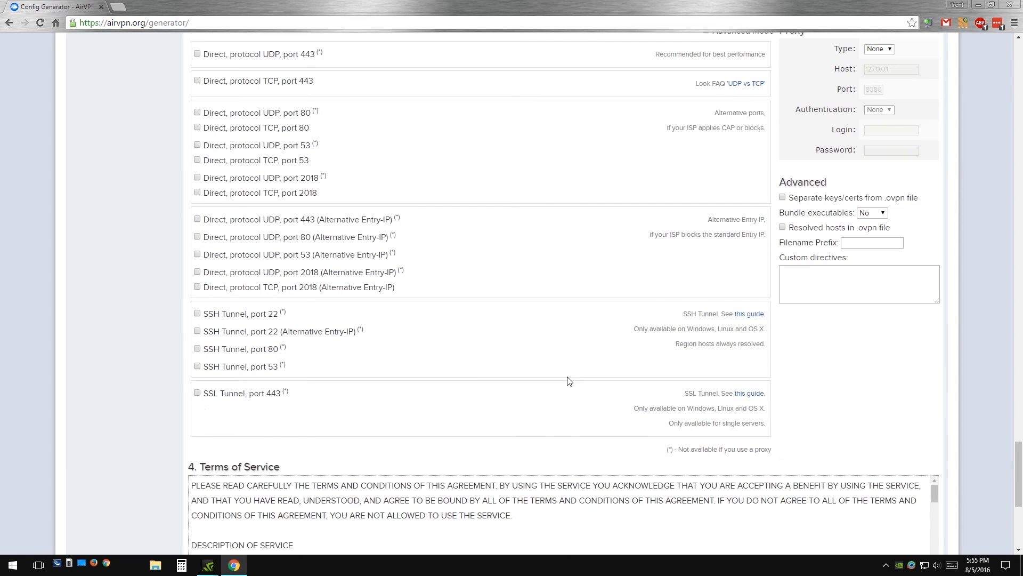
{"action": "scroll", "scroll_direction": "down", "scroll_amount": 3}
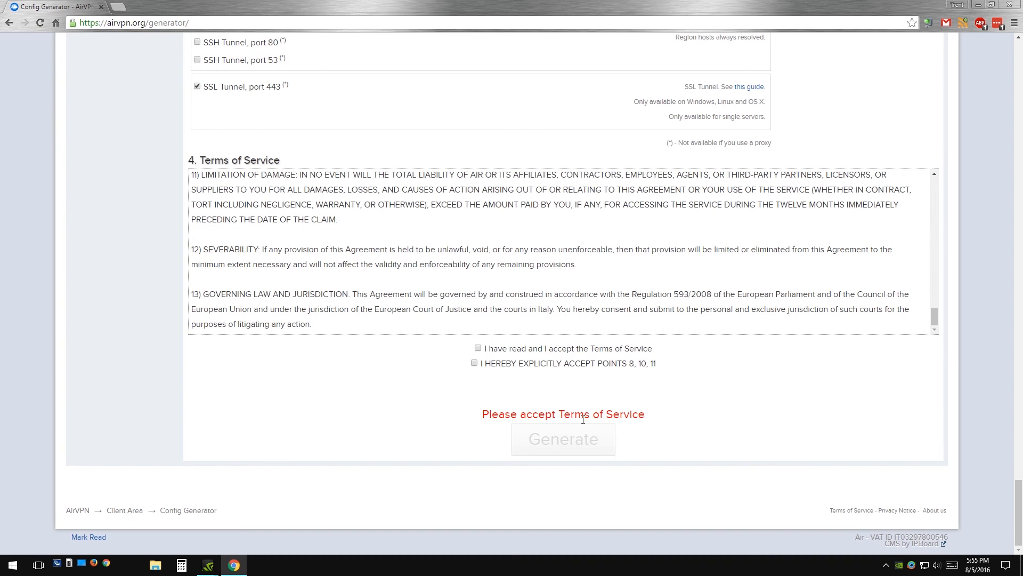
{"action": "left_click", "coordinate": [474, 363]}
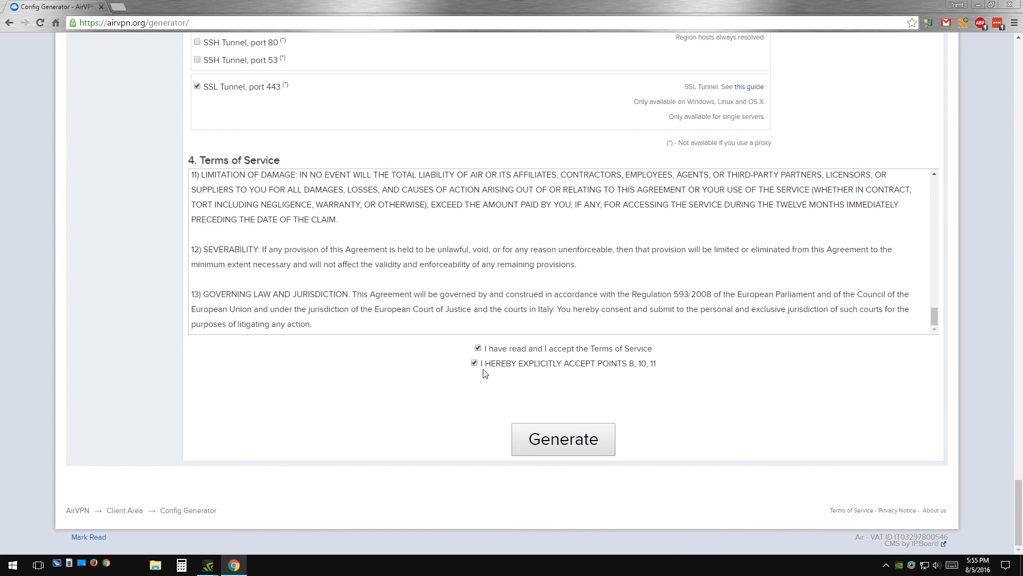
{"action": "left_click", "coordinate": [563, 439]}
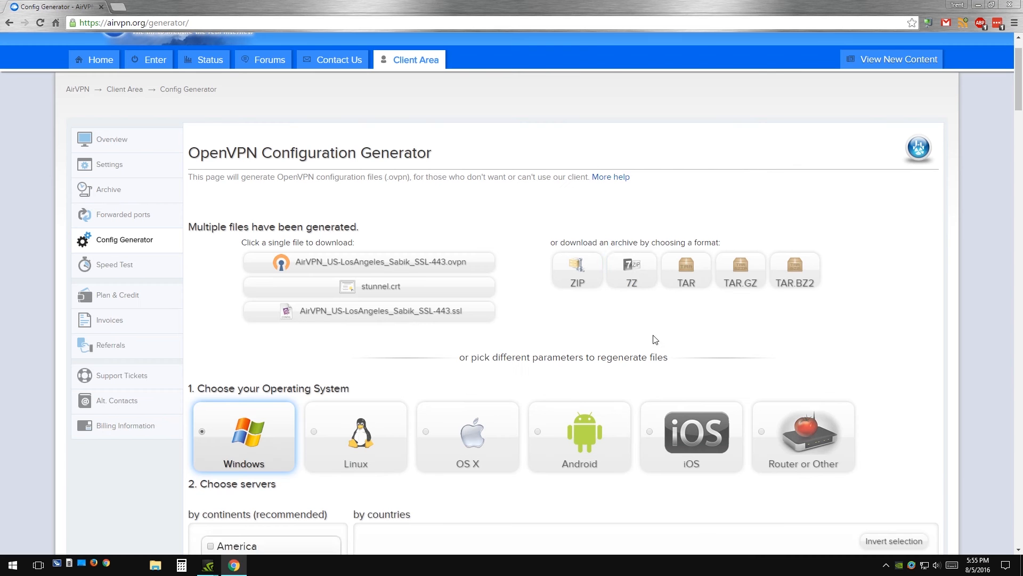
Download the AirVPN files as a 7z archive and install stunnel 5.35 with default components.
{"action": "left_click", "coordinate": [631, 270]}
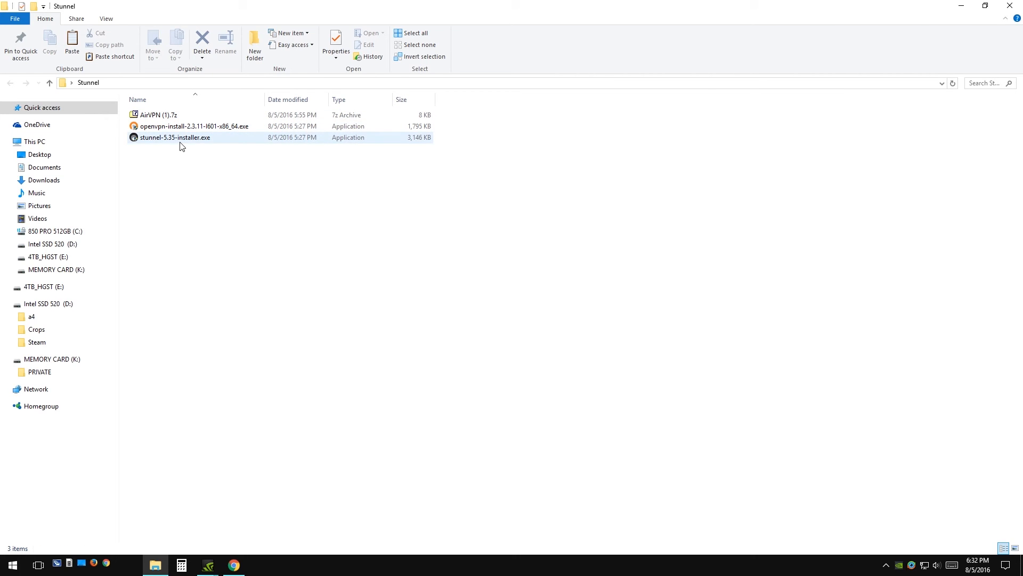
{"action": "double_click", "coordinate": [174, 137]}
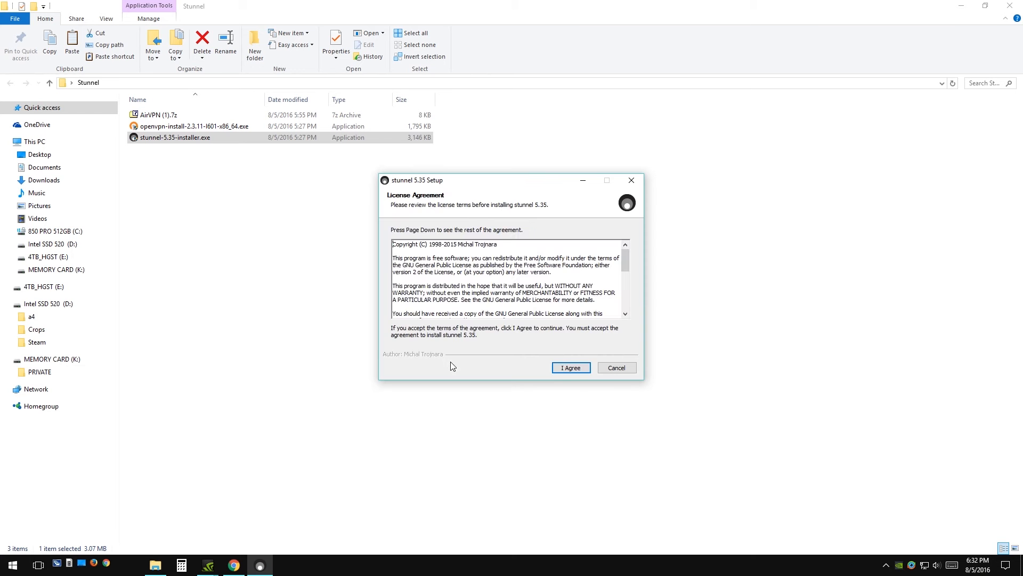
{"action": "left_click", "coordinate": [569, 367]}
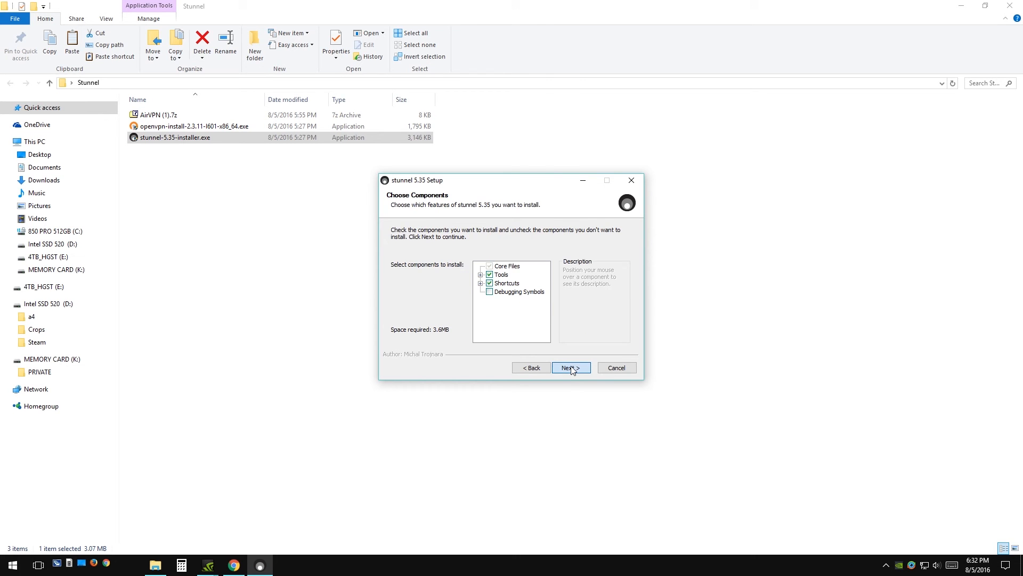
{"action": "left_click", "coordinate": [569, 367]}
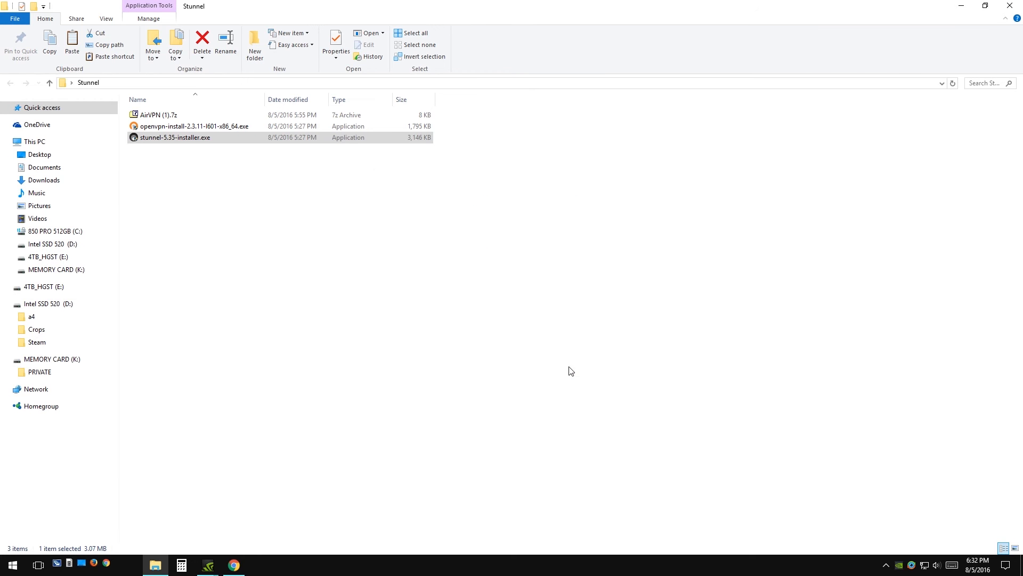
Run the OpenVPN 2.3.11 installer through to Installation Complete.
{"action": "double_click", "coordinate": [193, 126]}
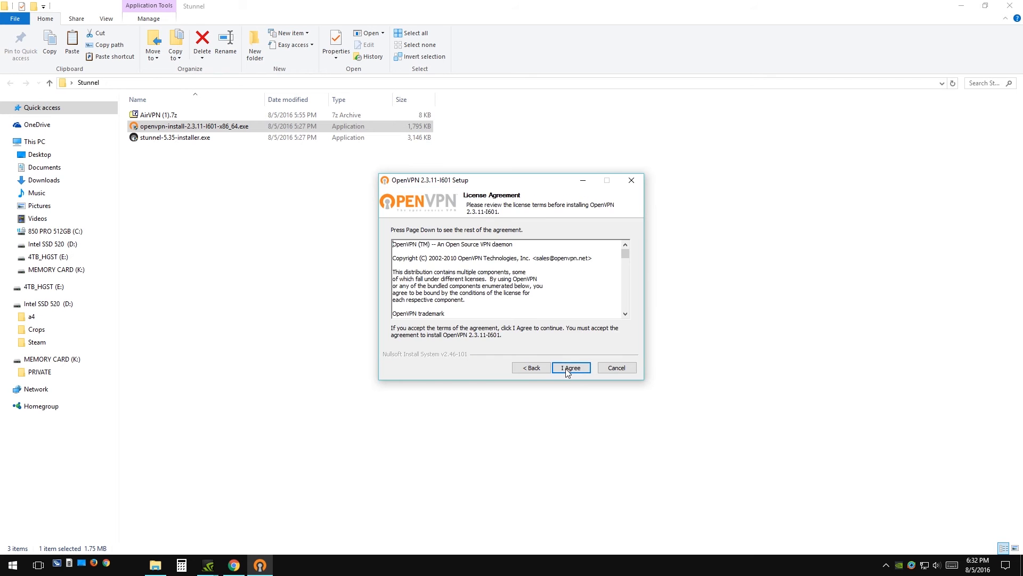
{"action": "left_click", "coordinate": [570, 368]}
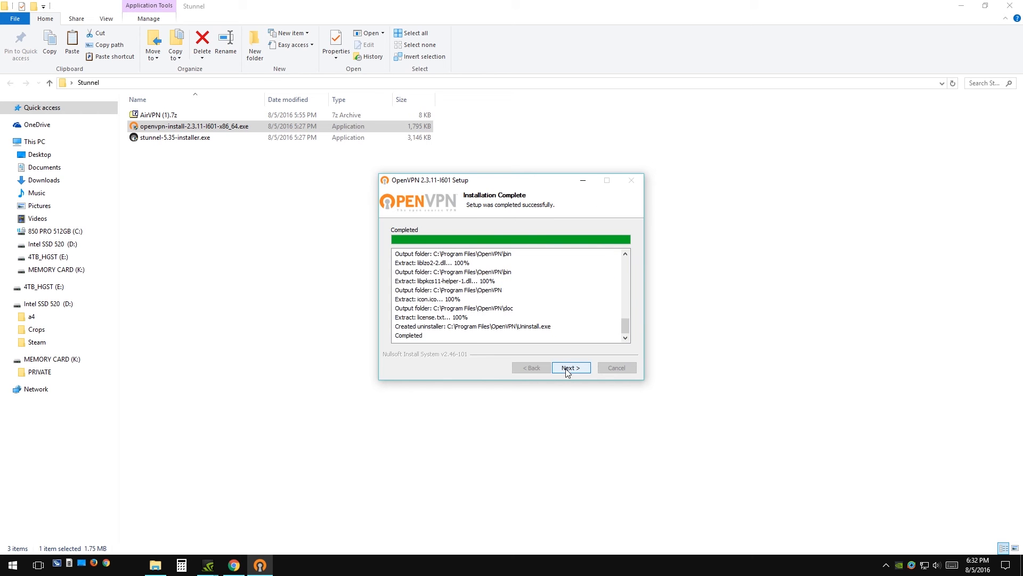
{"action": "left_click", "coordinate": [570, 367]}
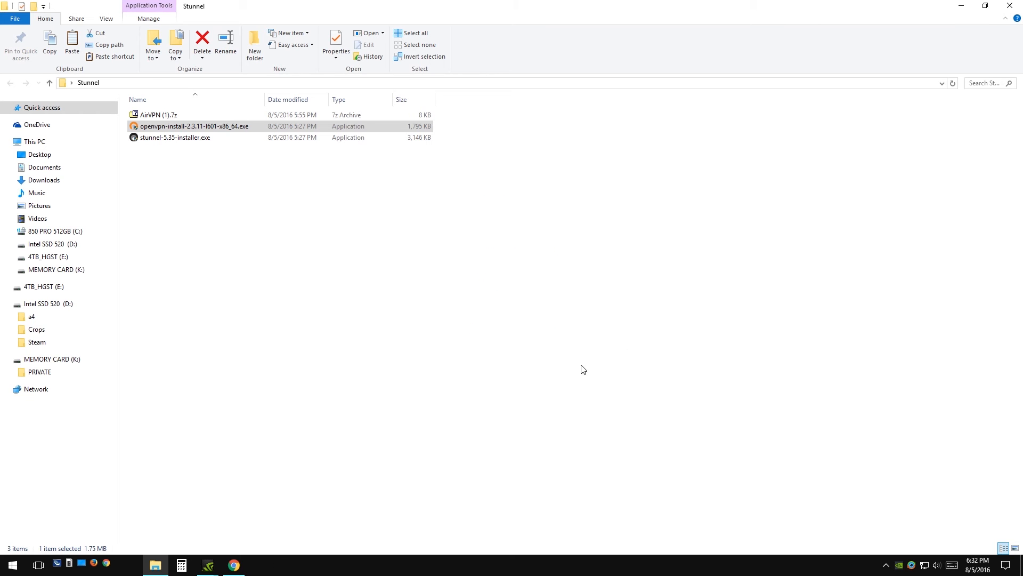
Extract AirVPN (1).7z with 7-Zip and open the new AirVPN (1) folder.
{"action": "right_click", "coordinate": [157, 114]}
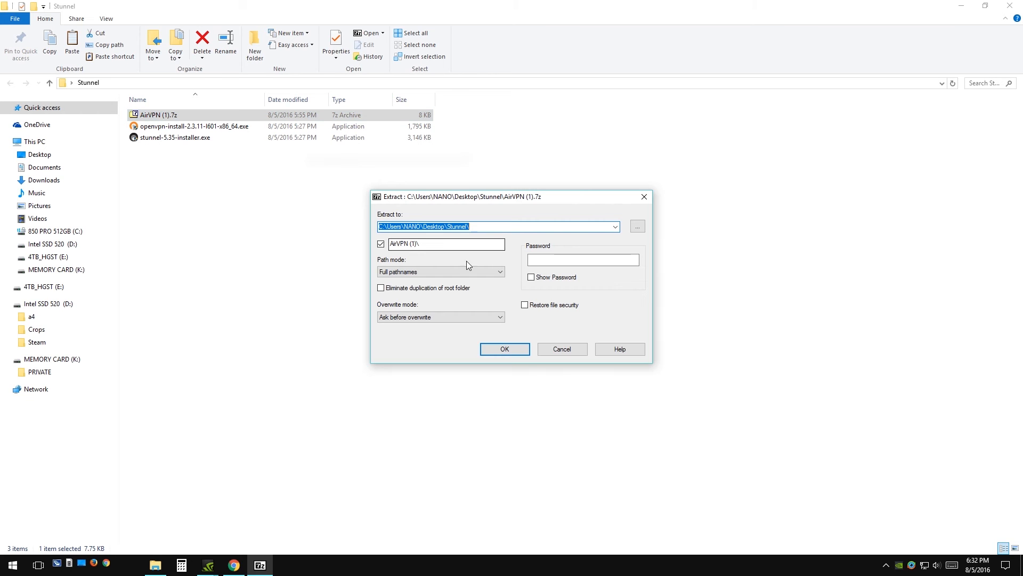
{"action": "left_click", "coordinate": [504, 349]}
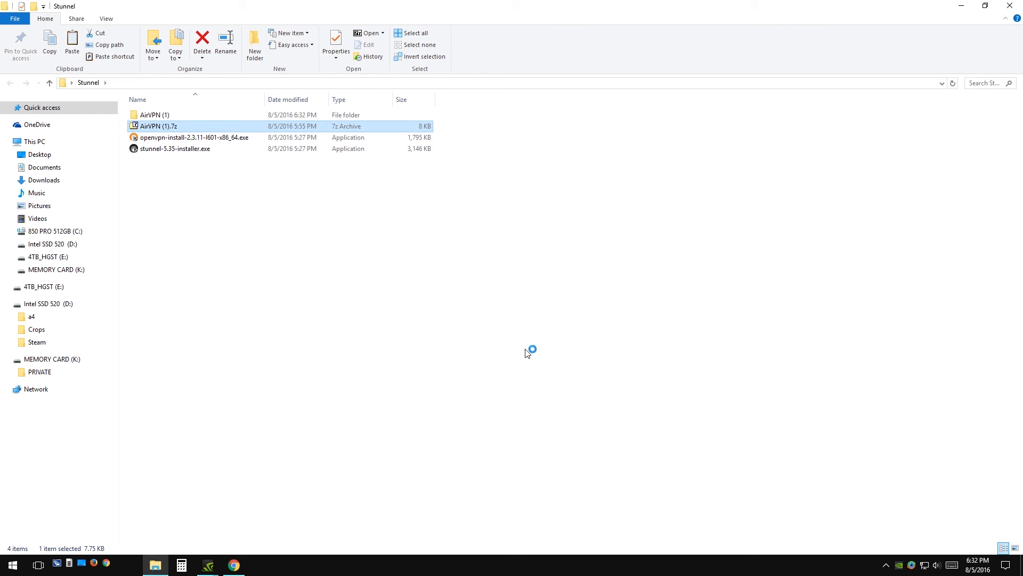
{"action": "double_click", "coordinate": [151, 115]}
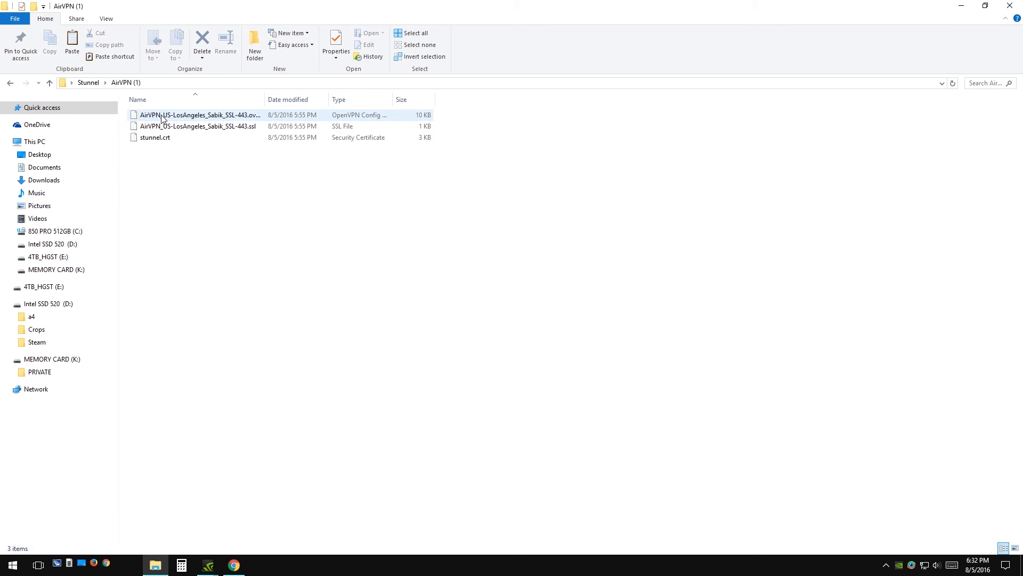
Copy the Sabik SSL-443 .ovpn into C:\Program Files\OpenVPN\config, then return to AirVPN (1).
{"action": "right_click", "coordinate": [198, 116]}
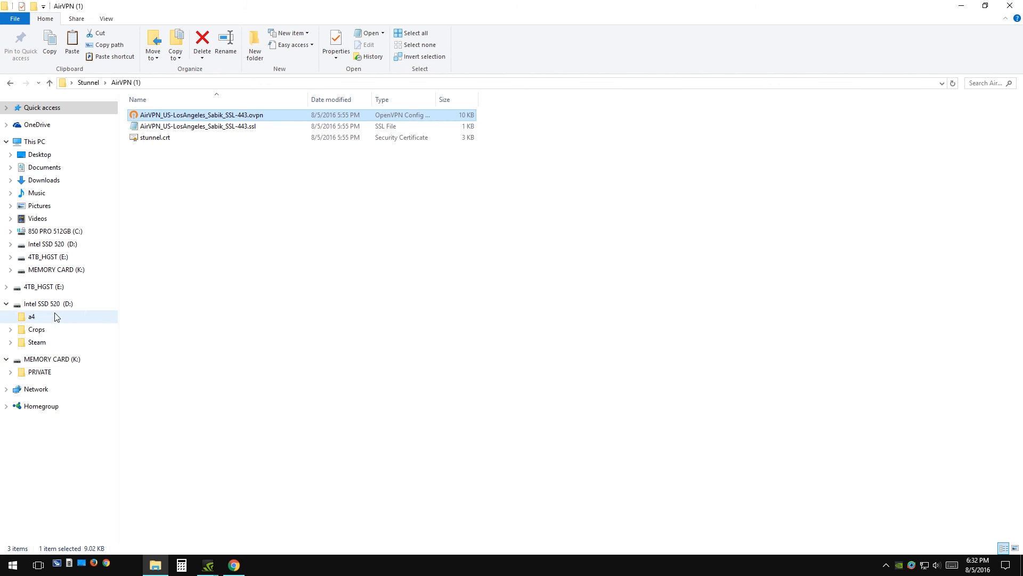
{"action": "left_click", "coordinate": [55, 231]}
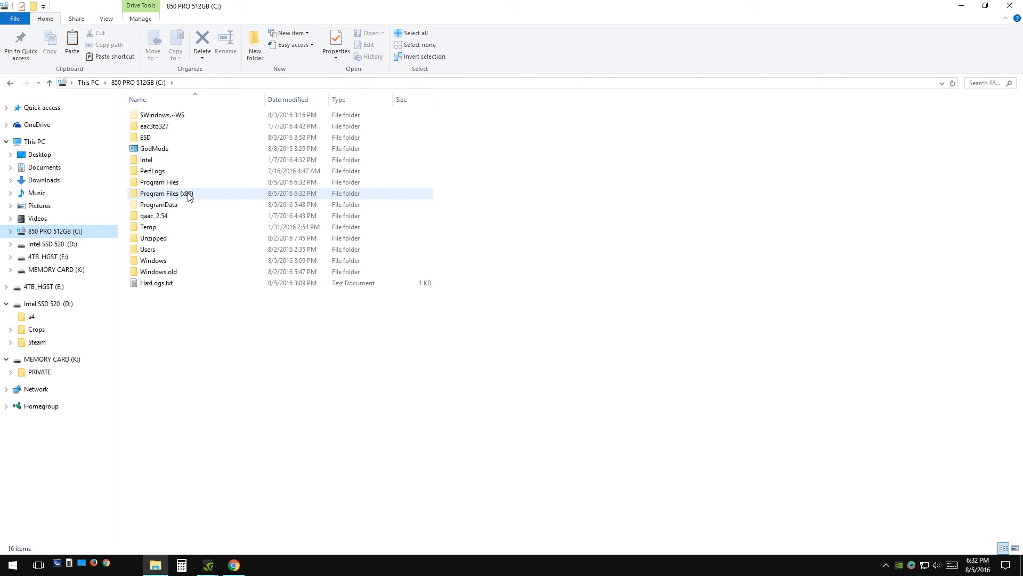
{"action": "double_click", "coordinate": [159, 193]}
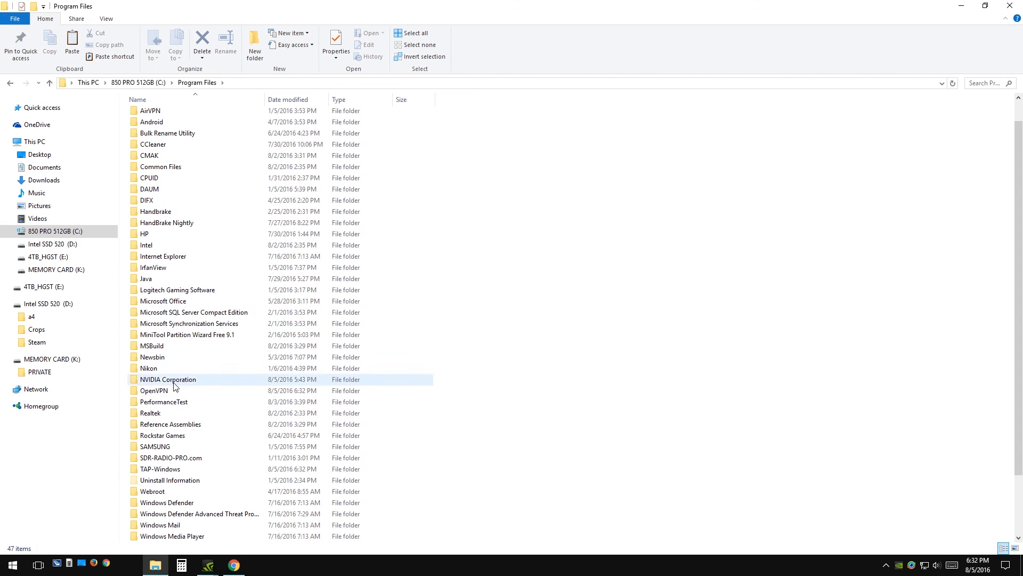
{"action": "double_click", "coordinate": [154, 391]}
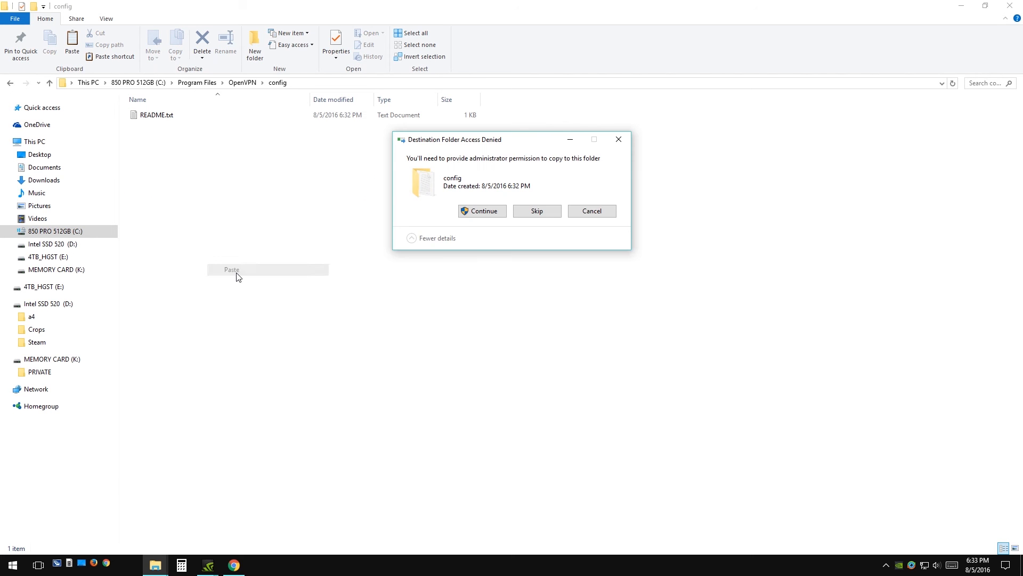
{"action": "left_click", "coordinate": [481, 211]}
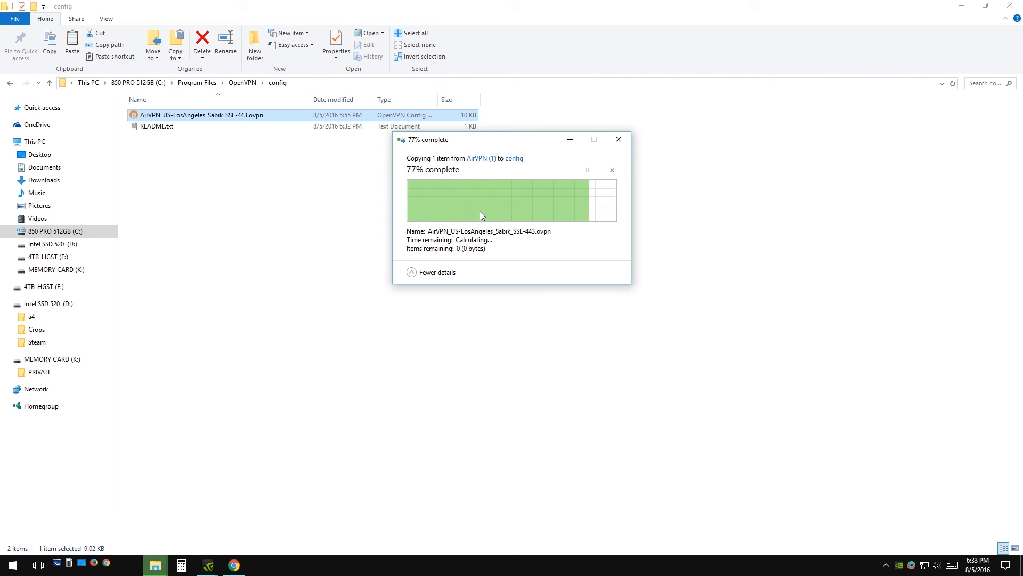
{"action": "left_click", "coordinate": [9, 83]}
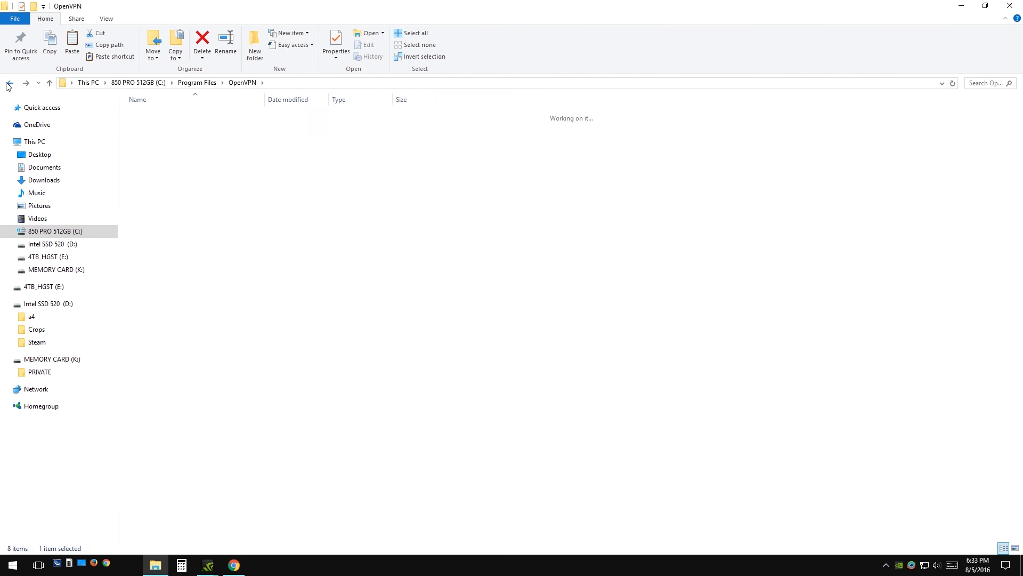
{"action": "left_click", "coordinate": [9, 82]}
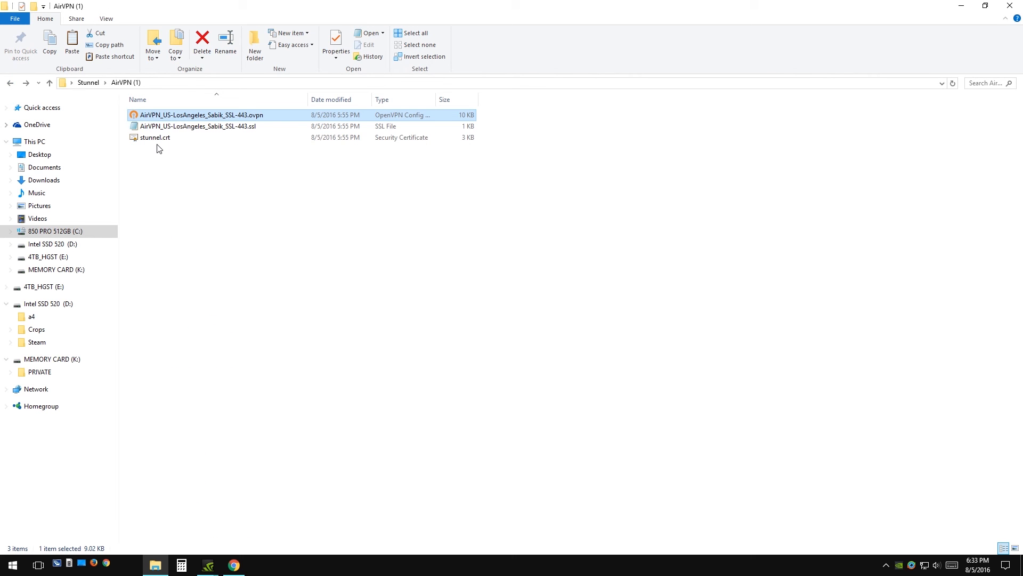
Paste the .ovpn, .ssl and stunnel.crt files into C:\Program Files (x86)\stunnel\config.
{"action": "right_click", "coordinate": [197, 126]}
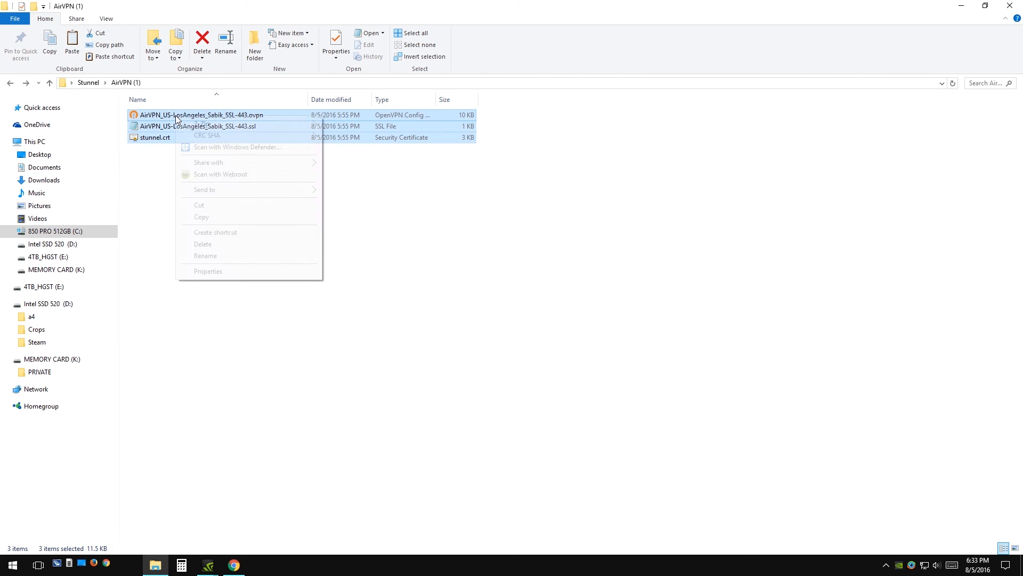
{"action": "left_click", "coordinate": [179, 239]}
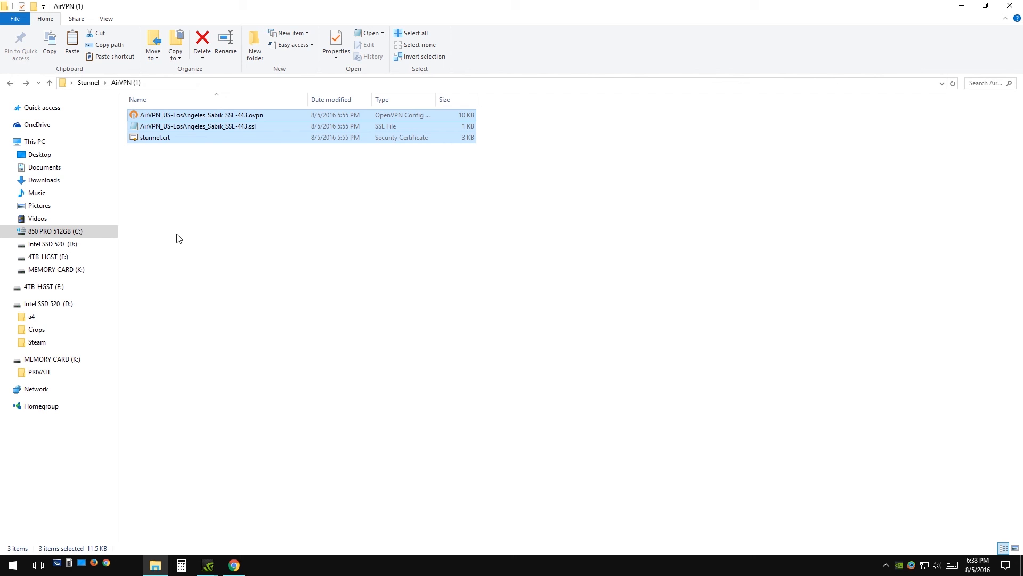
{"action": "left_click", "coordinate": [55, 231]}
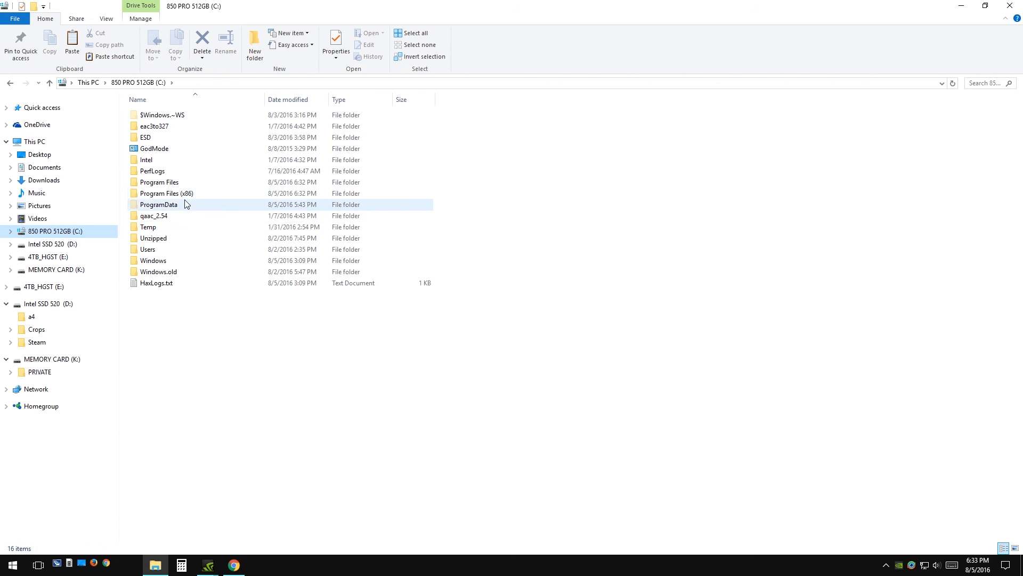
{"action": "double_click", "coordinate": [165, 193]}
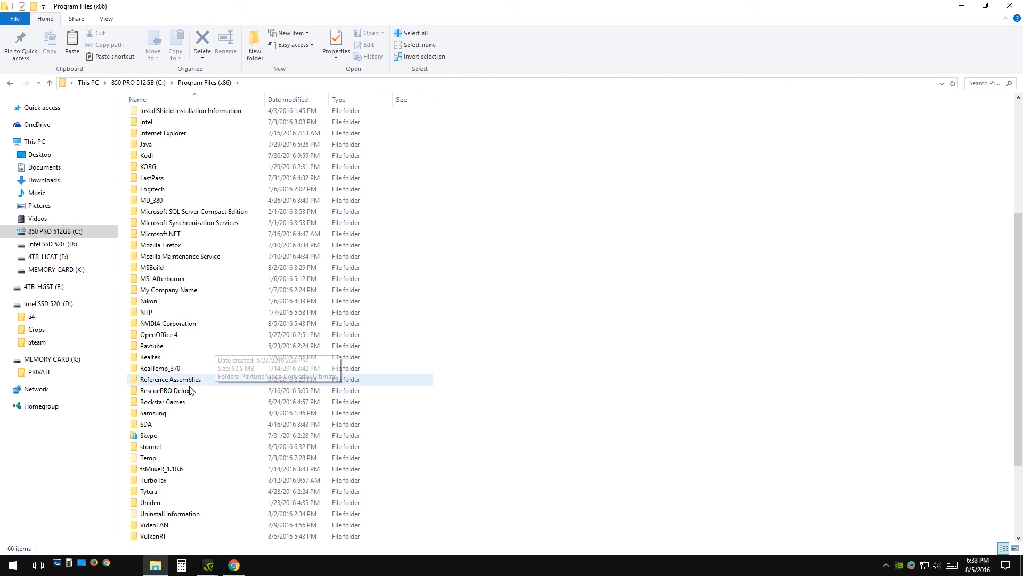
{"action": "double_click", "coordinate": [150, 447]}
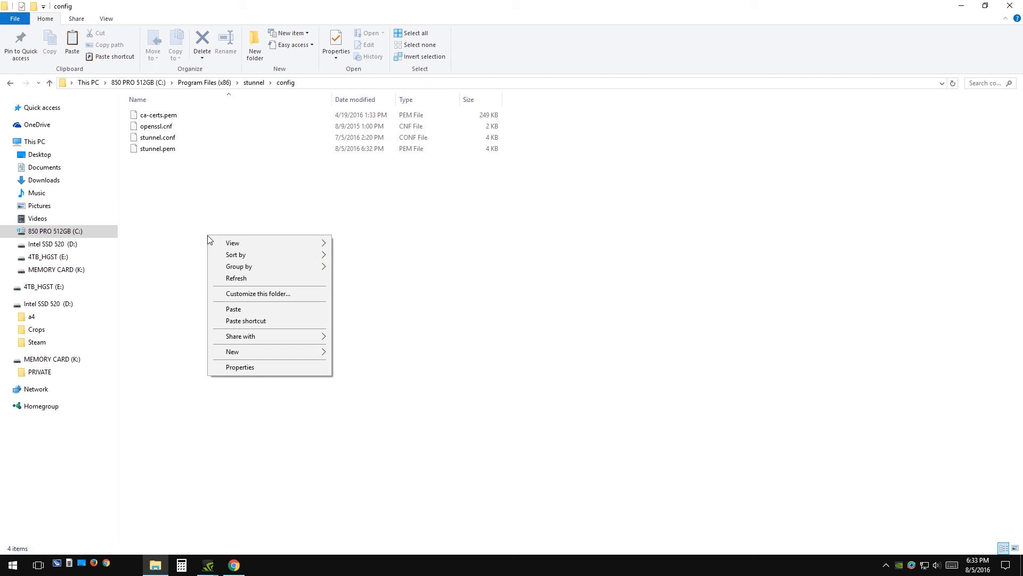
{"action": "left_click", "coordinate": [232, 308]}
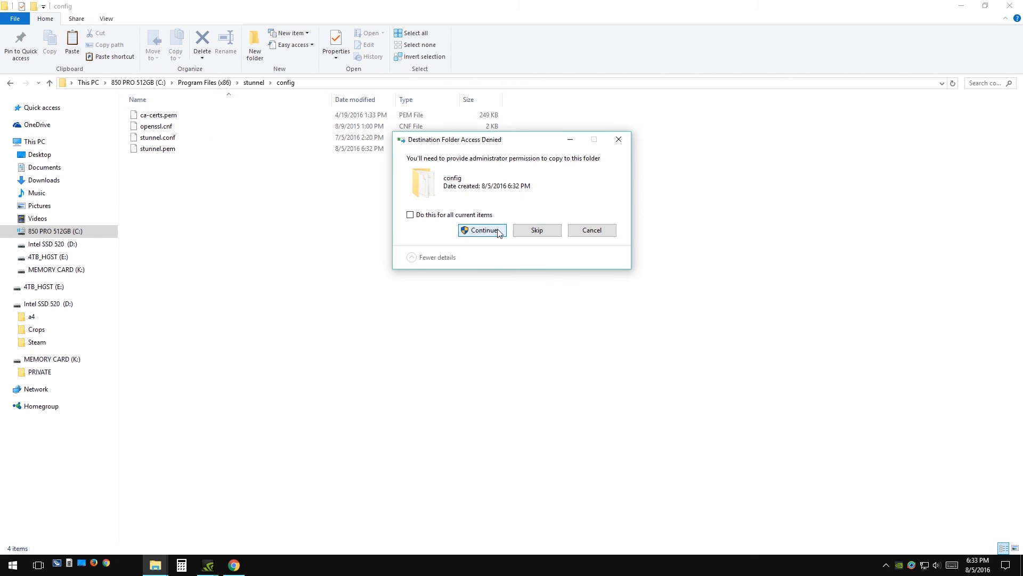
{"action": "left_click", "coordinate": [481, 230]}
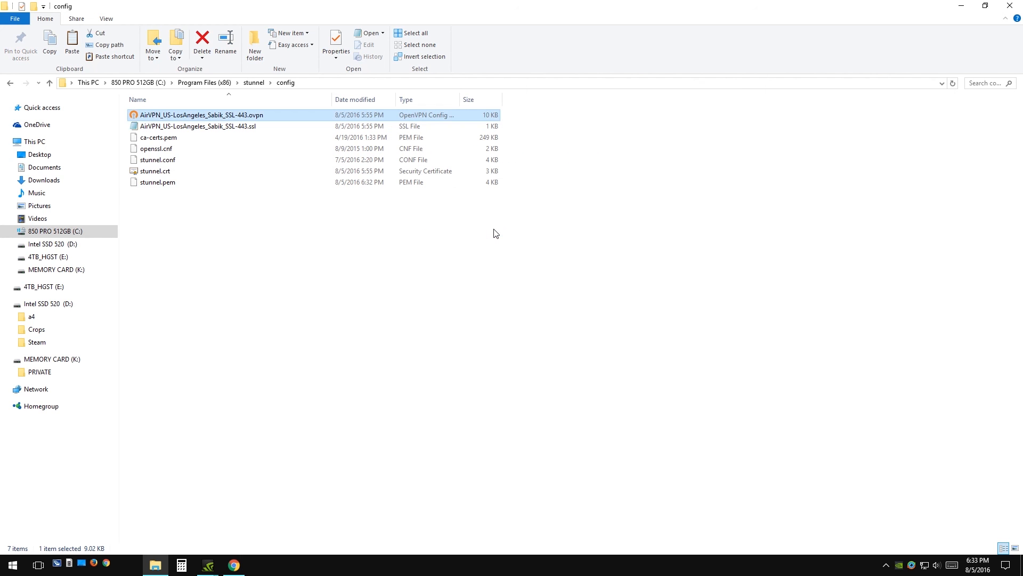
{"action": "mouse_move", "coordinate": [265, 218]}
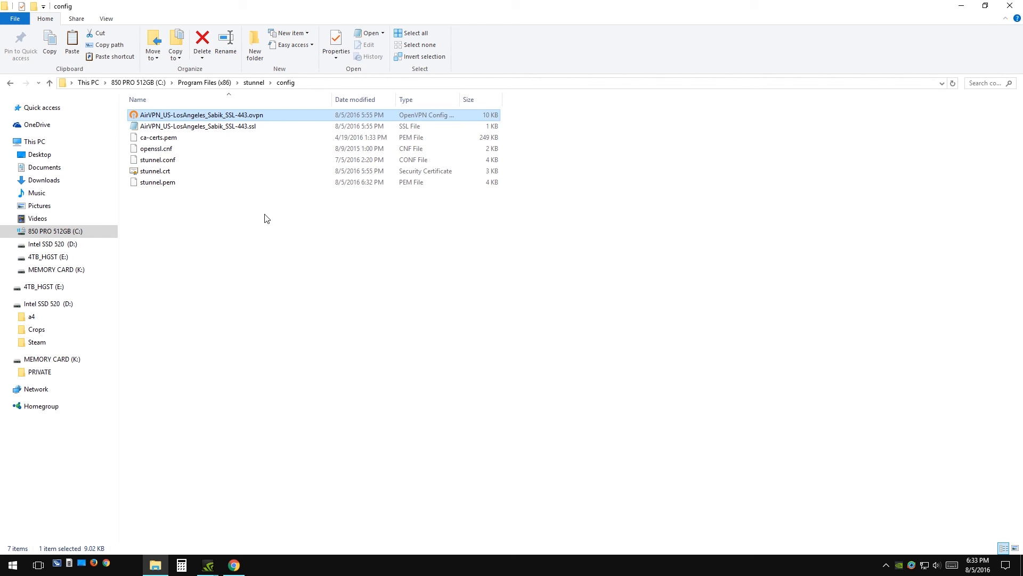
Rename stunnel.conf to stunnel.conf.old and confirm the extension change.
{"action": "right_click", "coordinate": [157, 160]}
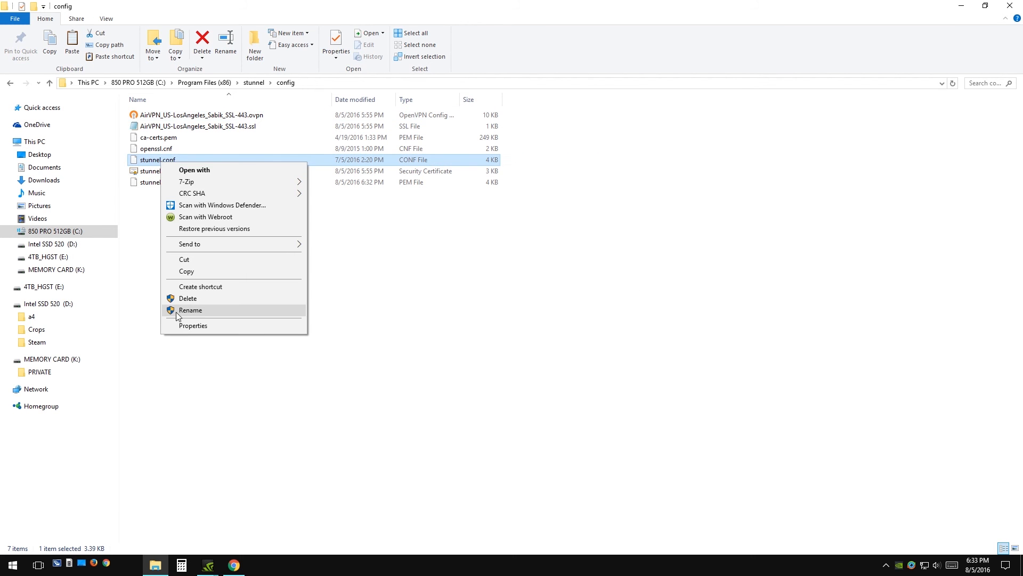
{"action": "left_click", "coordinate": [192, 310]}
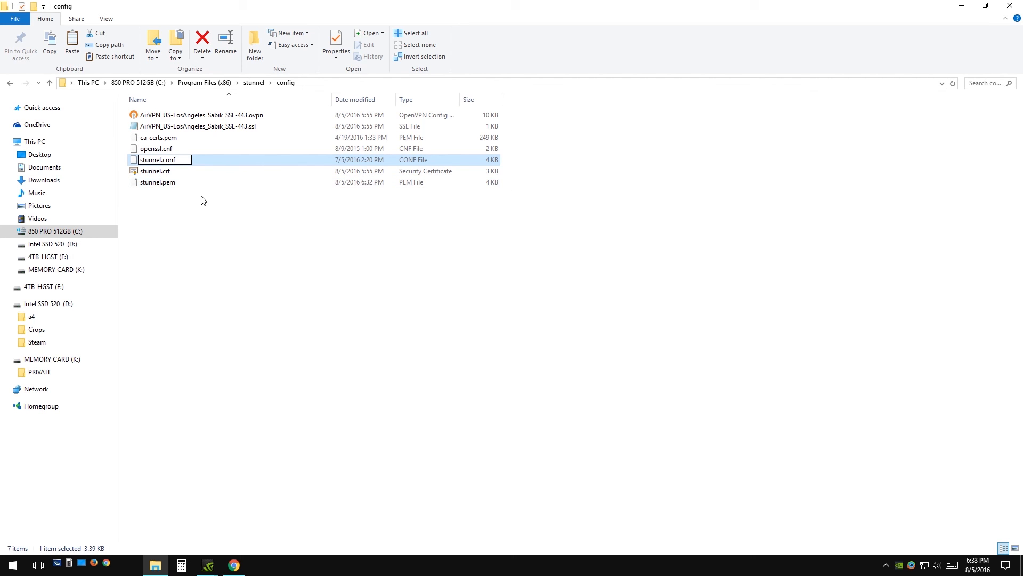
{"action": "type", "text": ".old"}
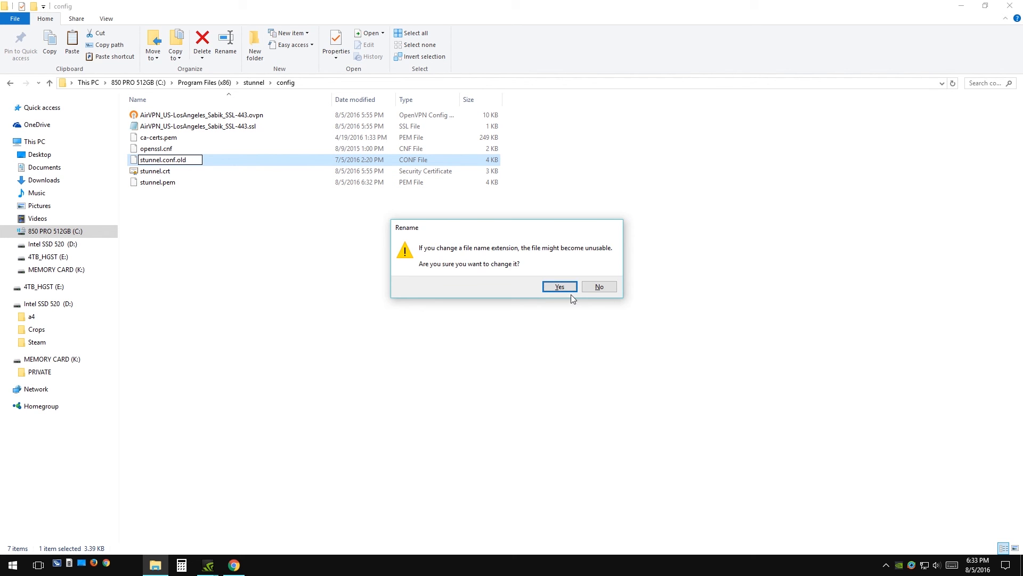
{"action": "left_click", "coordinate": [558, 286]}
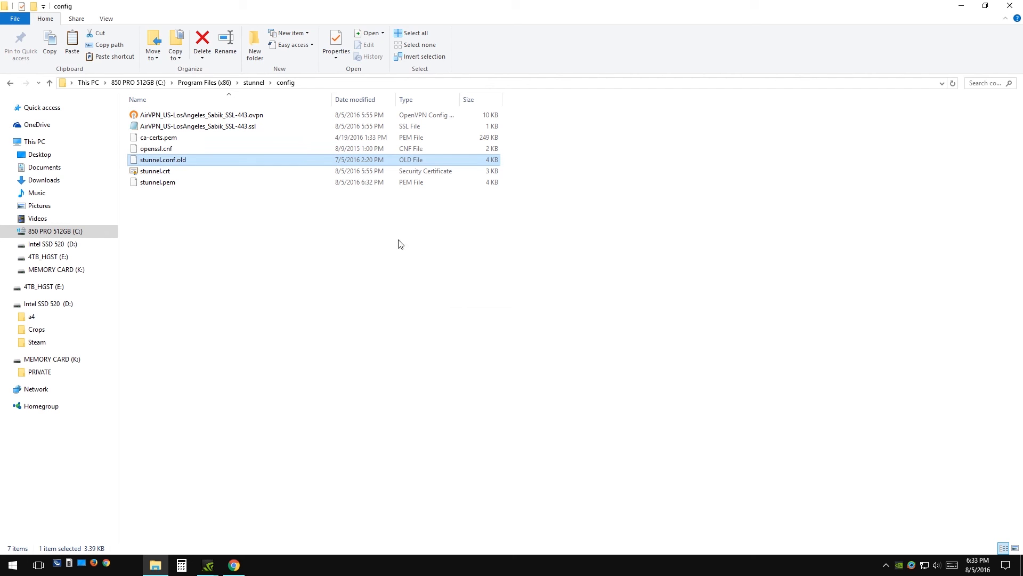
Rename AirVPN_US-LosAngeles_Sabik_SSL-443.ssl to stunnel.conf, confirming the extension change.
{"action": "left_click", "coordinate": [105, 18]}
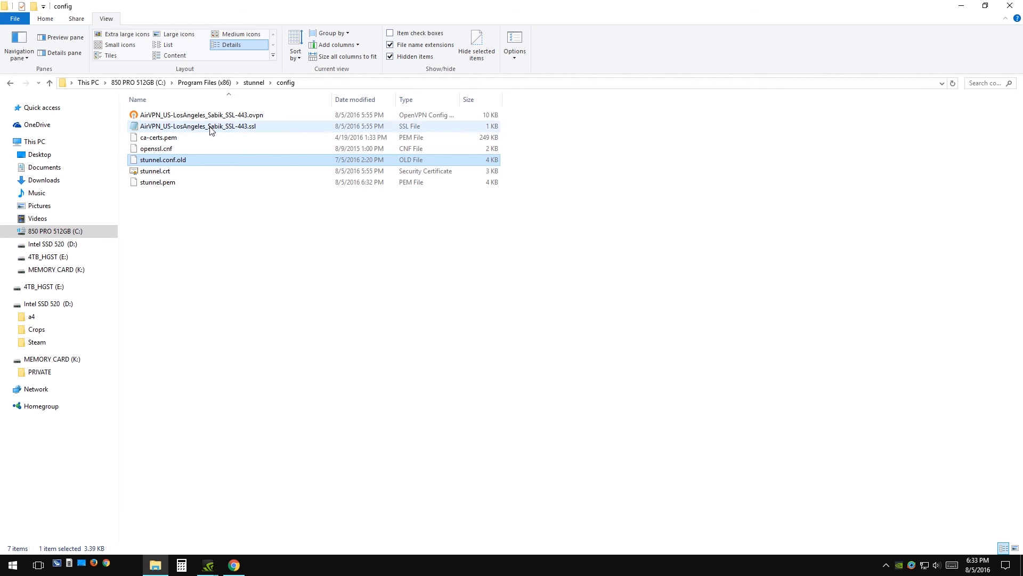
{"action": "right_click", "coordinate": [197, 126]}
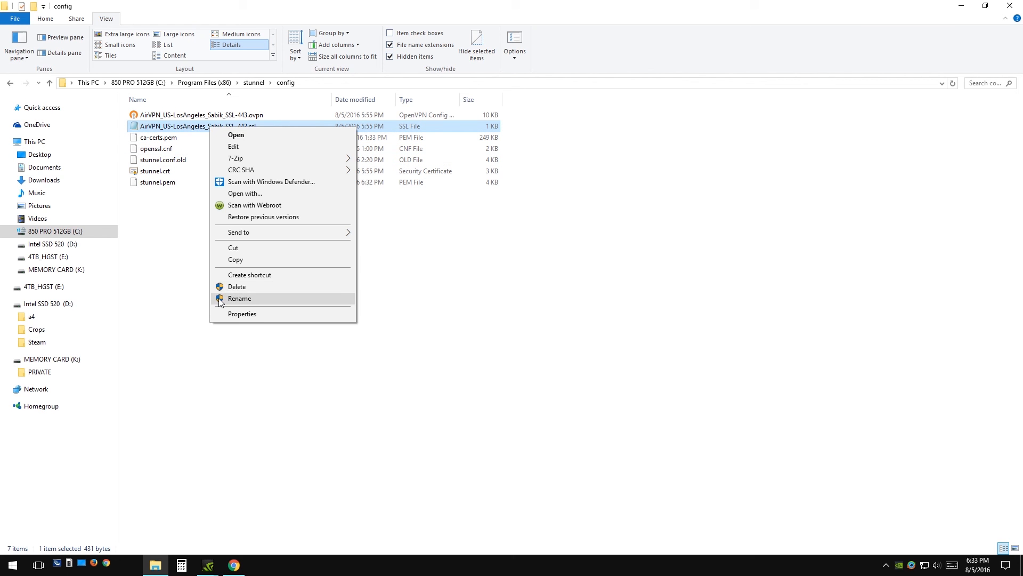
{"action": "left_click", "coordinate": [240, 298]}
{"action": "type", "text": "stunnel.conf"}
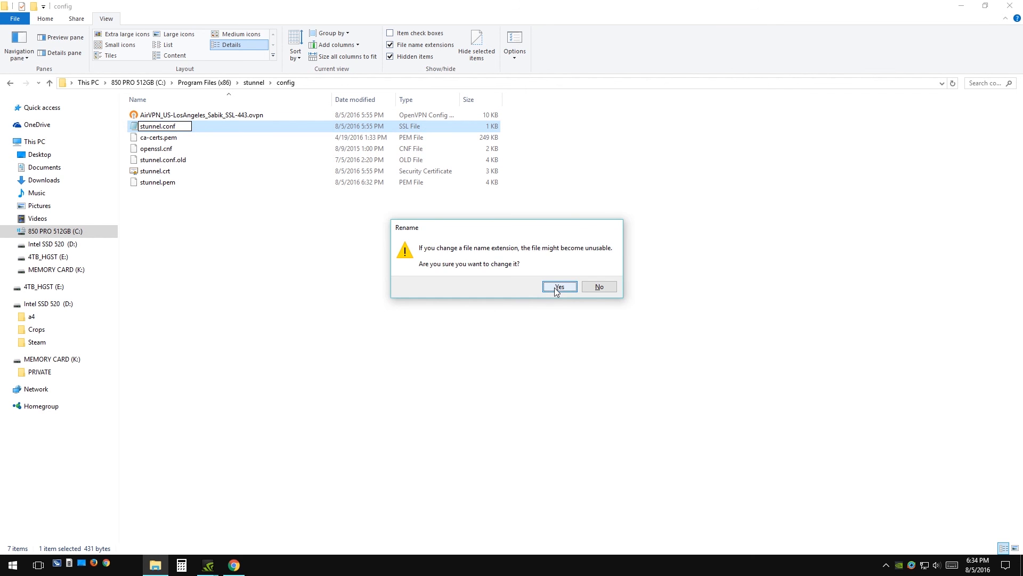
{"action": "left_click", "coordinate": [558, 287]}
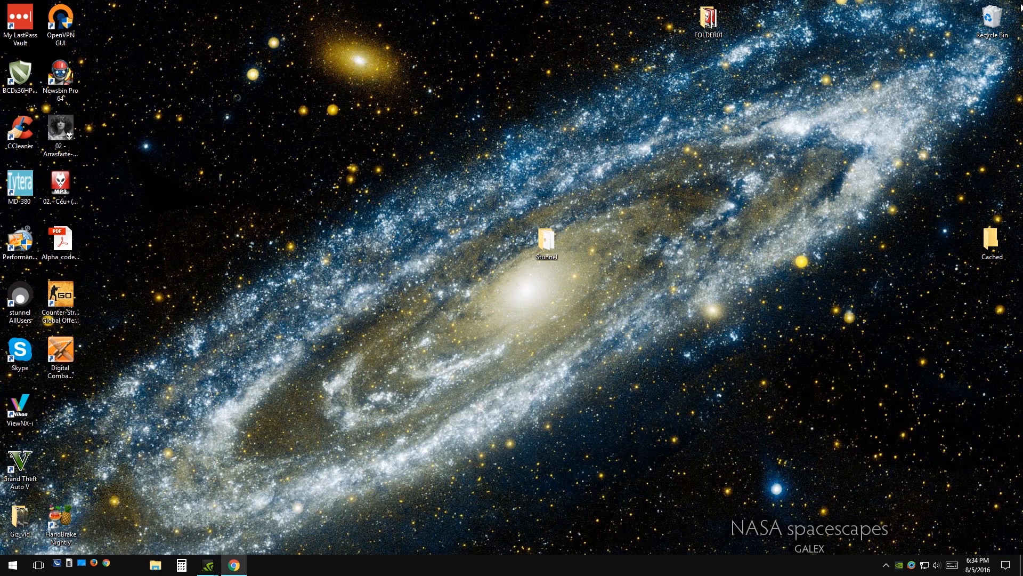
Start stunnel from its shortcut, confirm the log says 'Configuration successful', then hide it.
{"action": "left_click", "coordinate": [20, 300]}
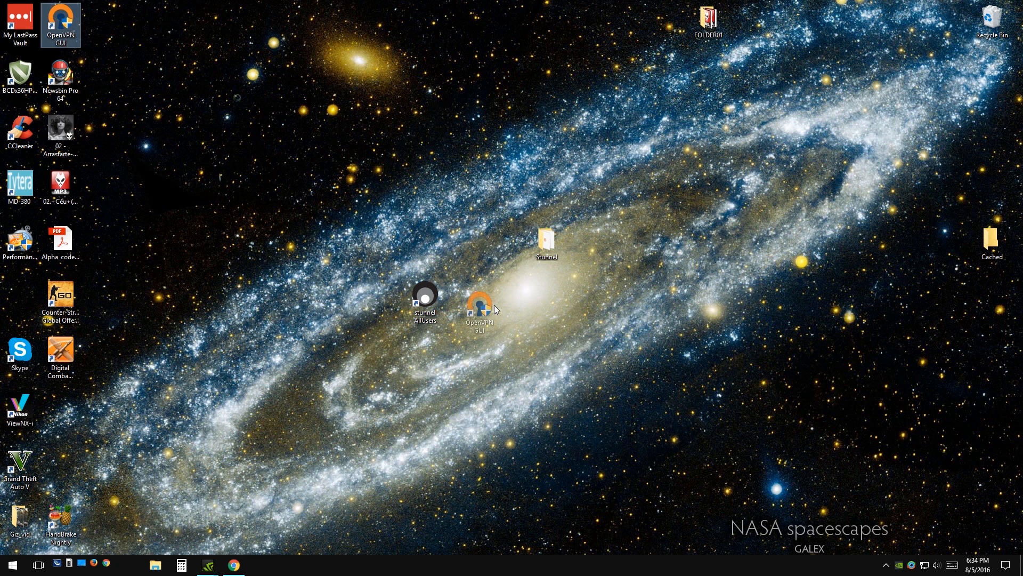
{"action": "right_click", "coordinate": [425, 294]}
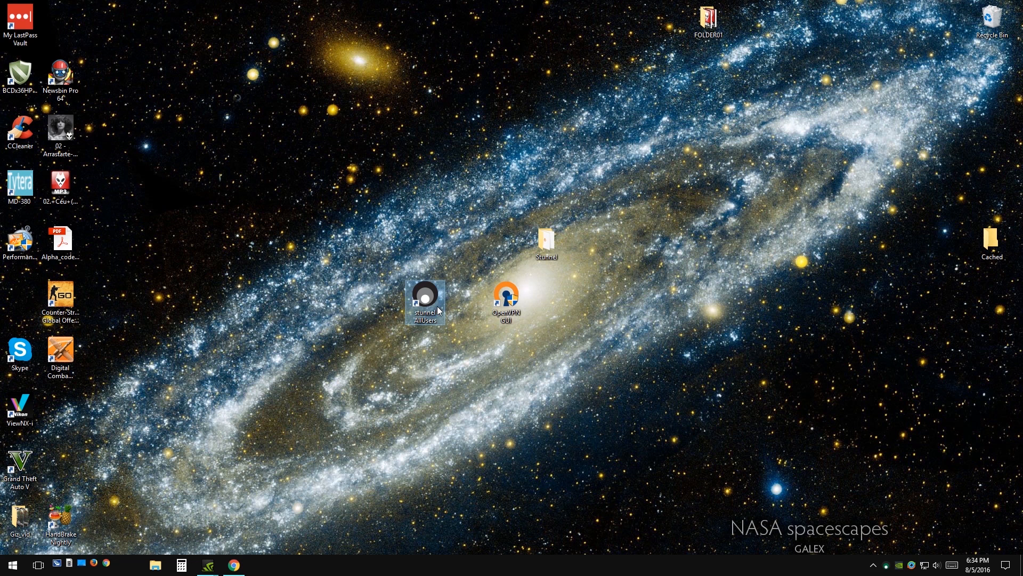
{"action": "mouse_move", "coordinate": [883, 568]}
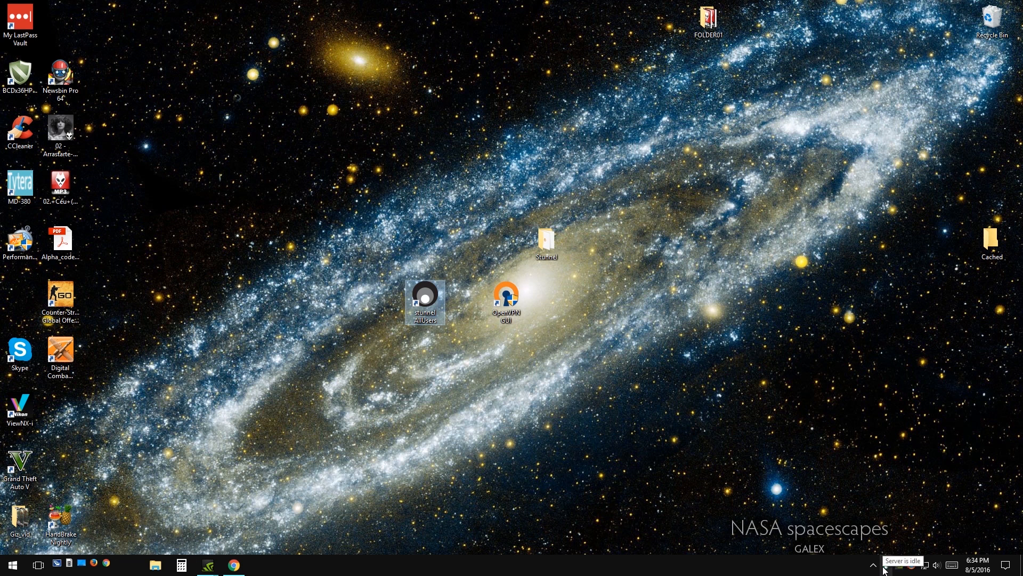
{"action": "double_click", "coordinate": [425, 303]}
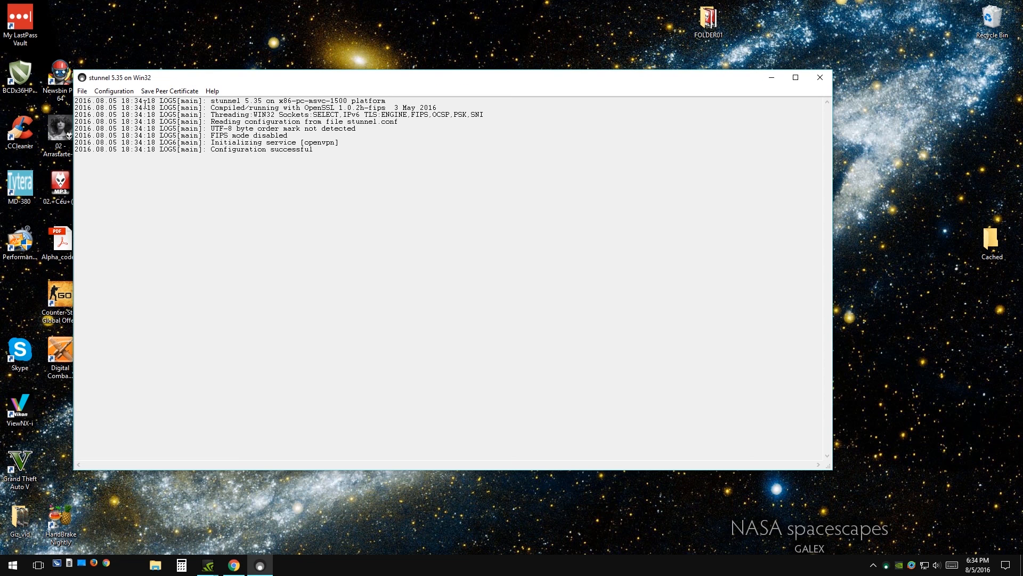
{"action": "mouse_move", "coordinate": [691, 232]}
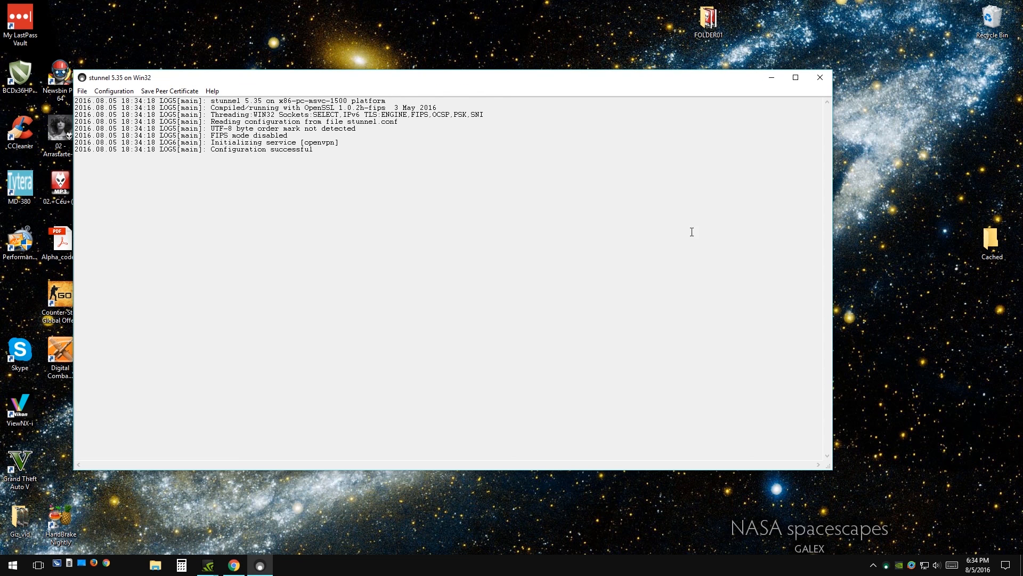
{"action": "left_click", "coordinate": [820, 76]}
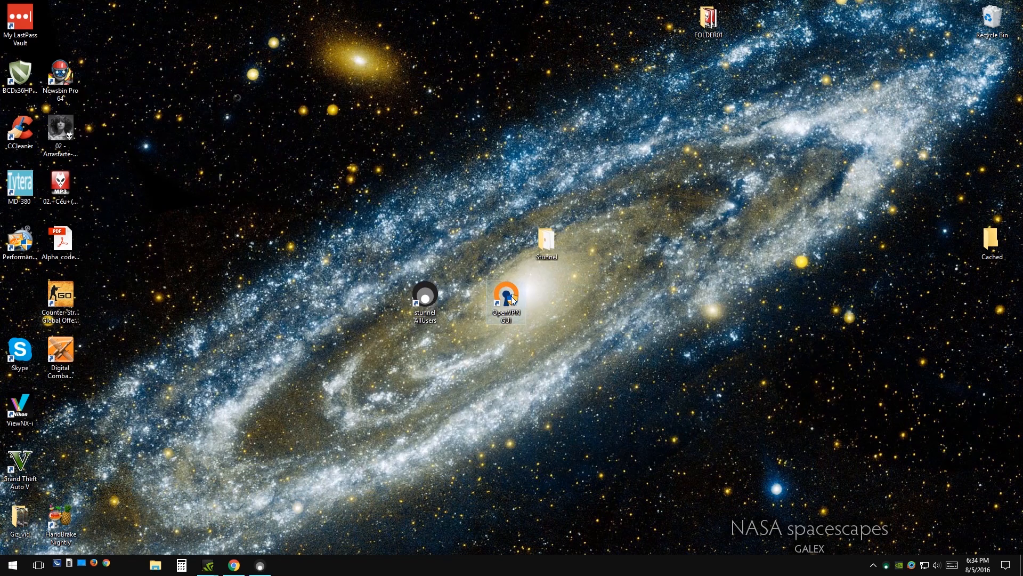
Launch OpenVPN GUI elevated, connect to Sabik SSL-443 (IP 10.50.0.234), and hide the window.
{"action": "double_click", "coordinate": [506, 294]}
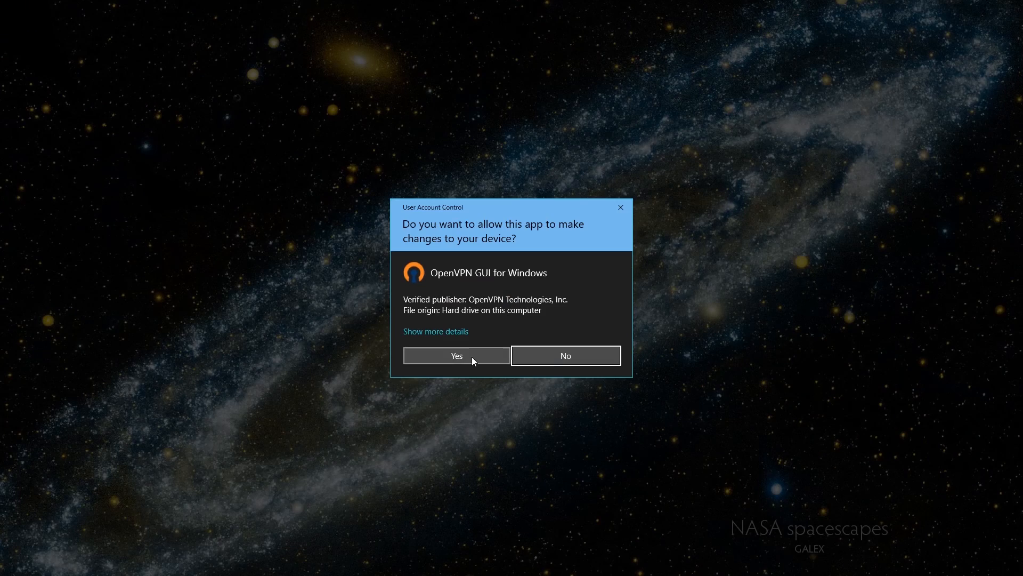
{"action": "left_click", "coordinate": [456, 355]}
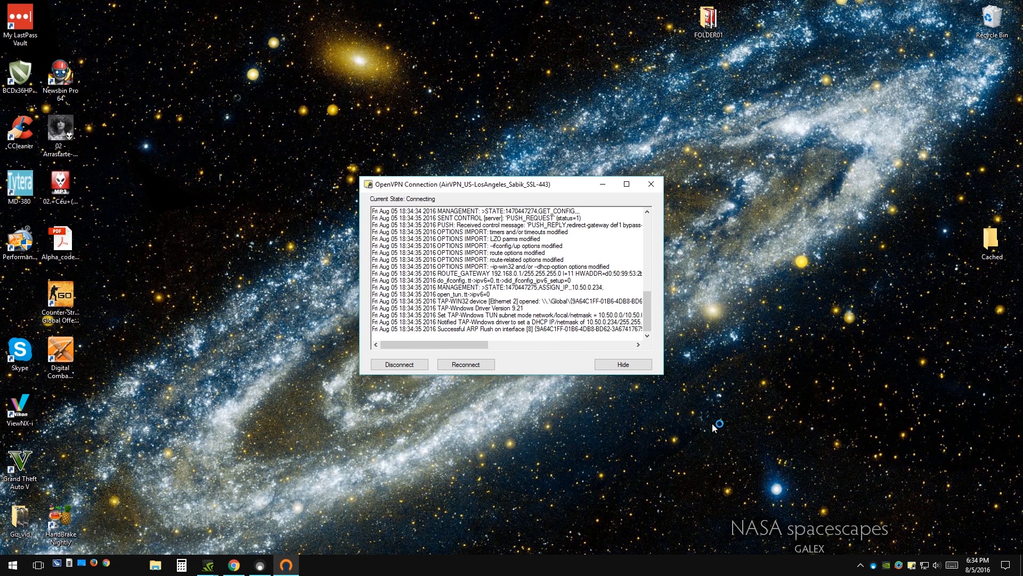
{"action": "left_click", "coordinate": [621, 364]}
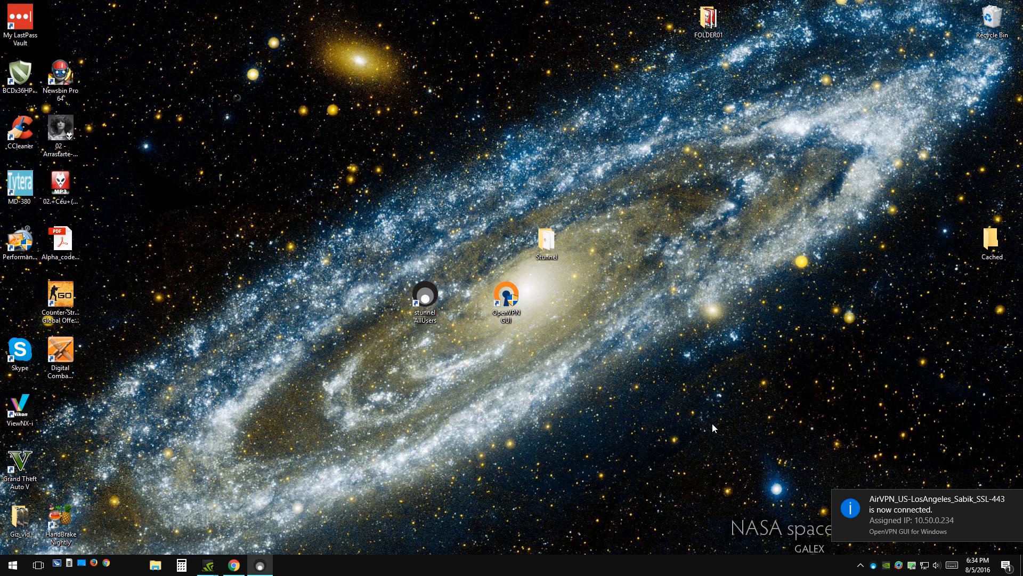